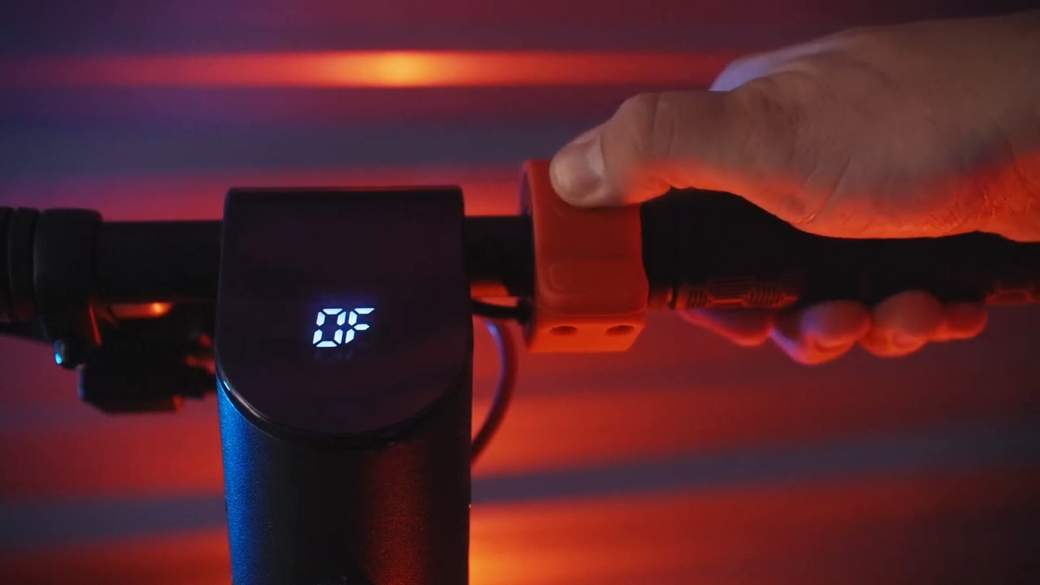
pyautogui.click(585, 187)
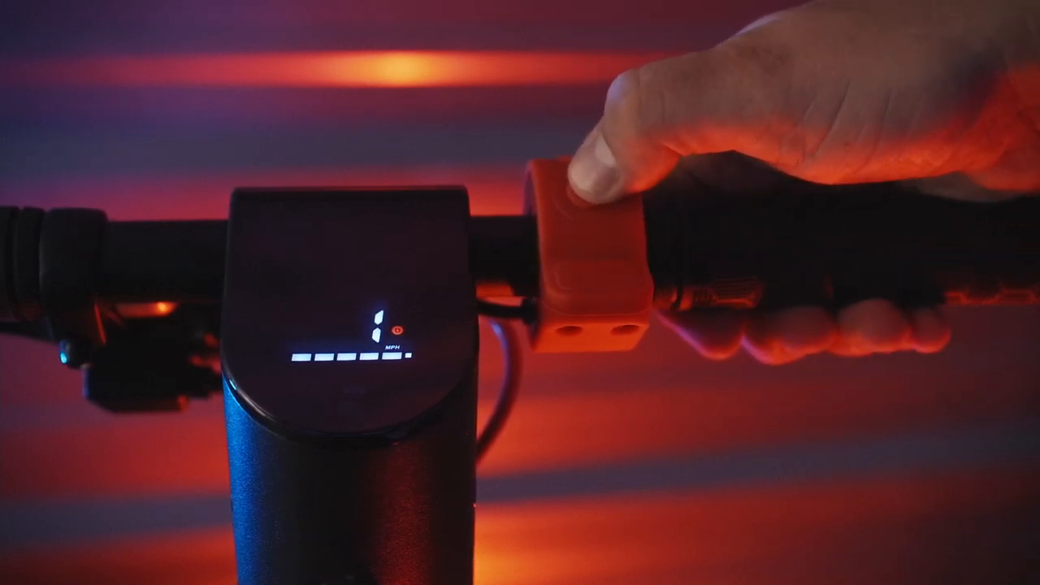
pyautogui.click(585, 182)
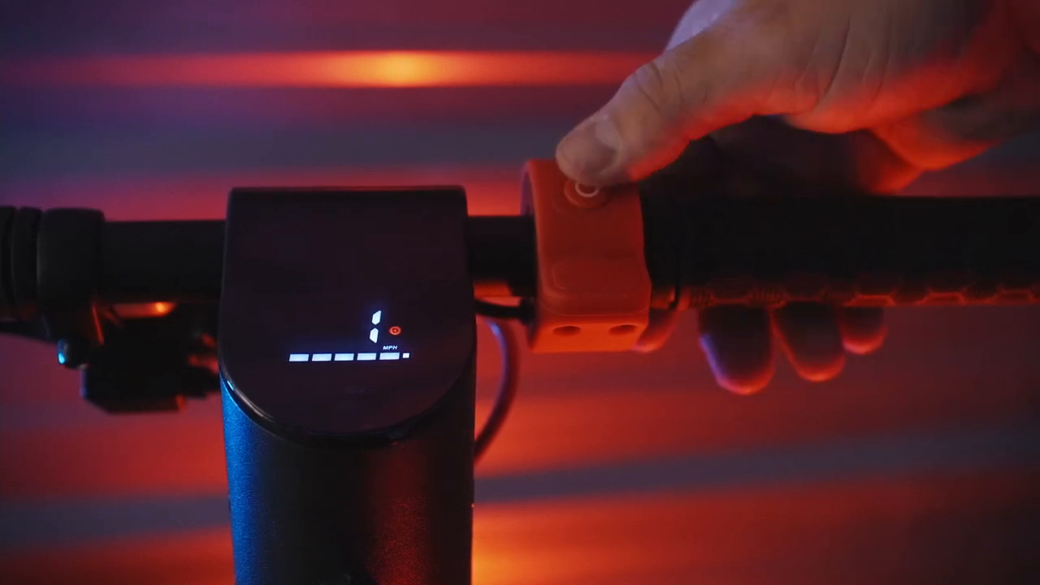
pyautogui.click(585, 187)
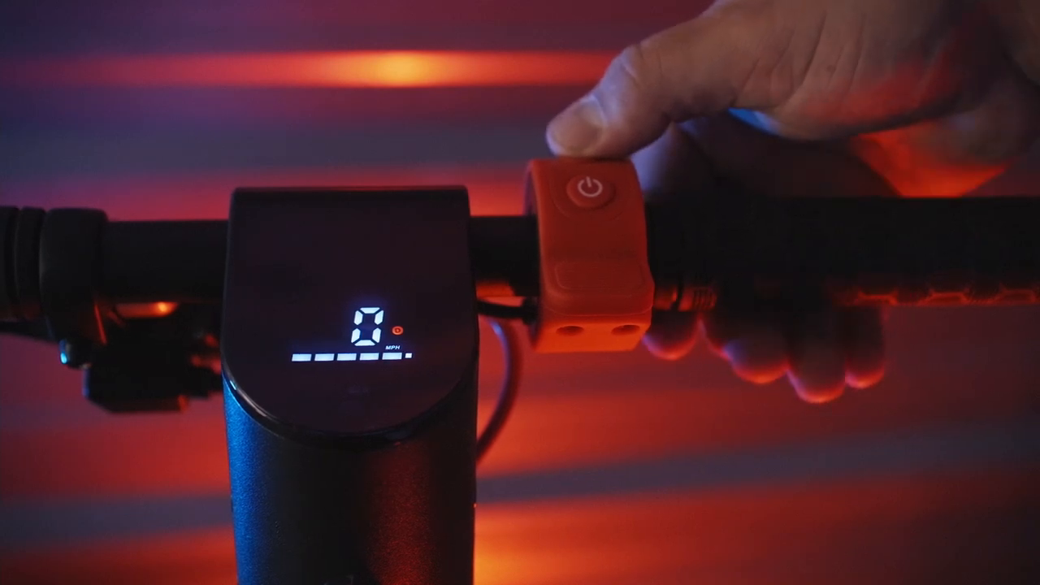
pyautogui.click(587, 182)
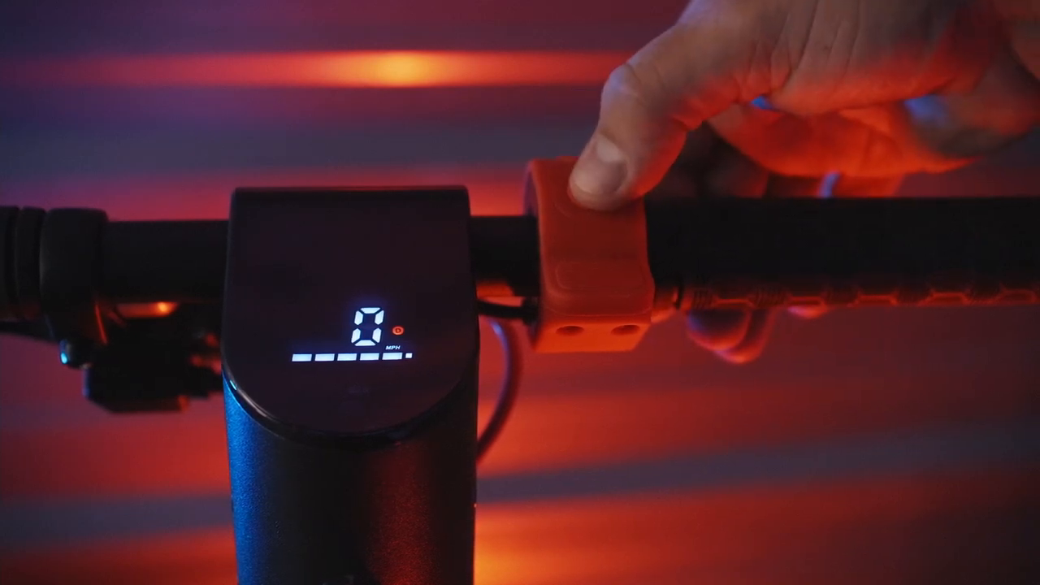
pyautogui.click(585, 195)
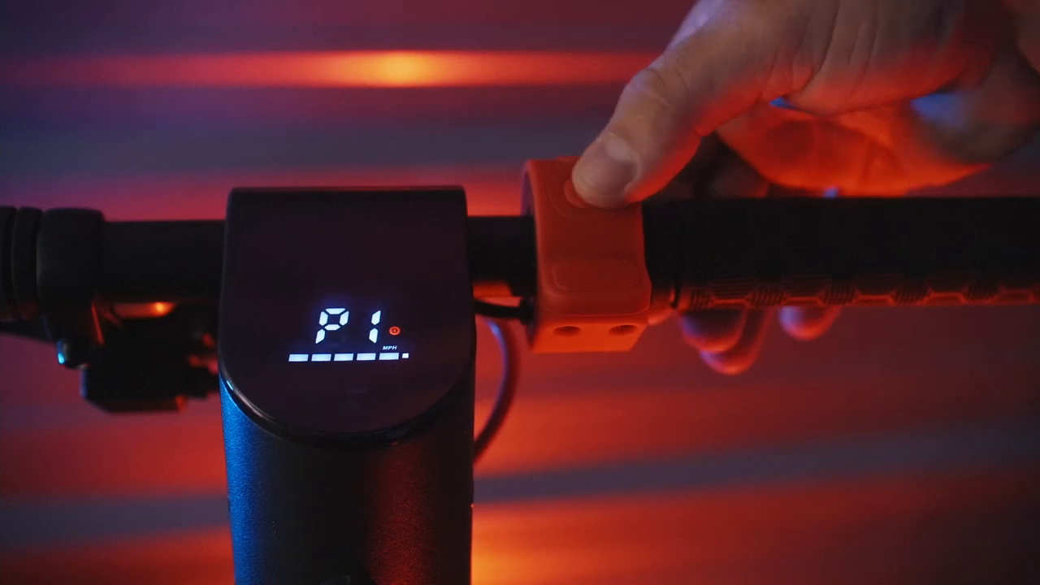
pyautogui.click(577, 195)
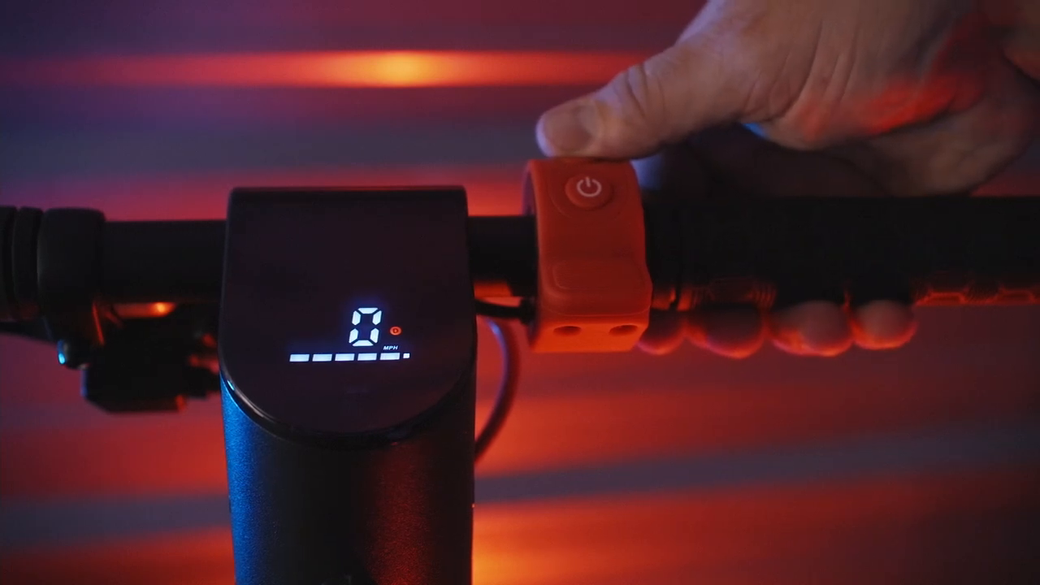
pyautogui.click(589, 186)
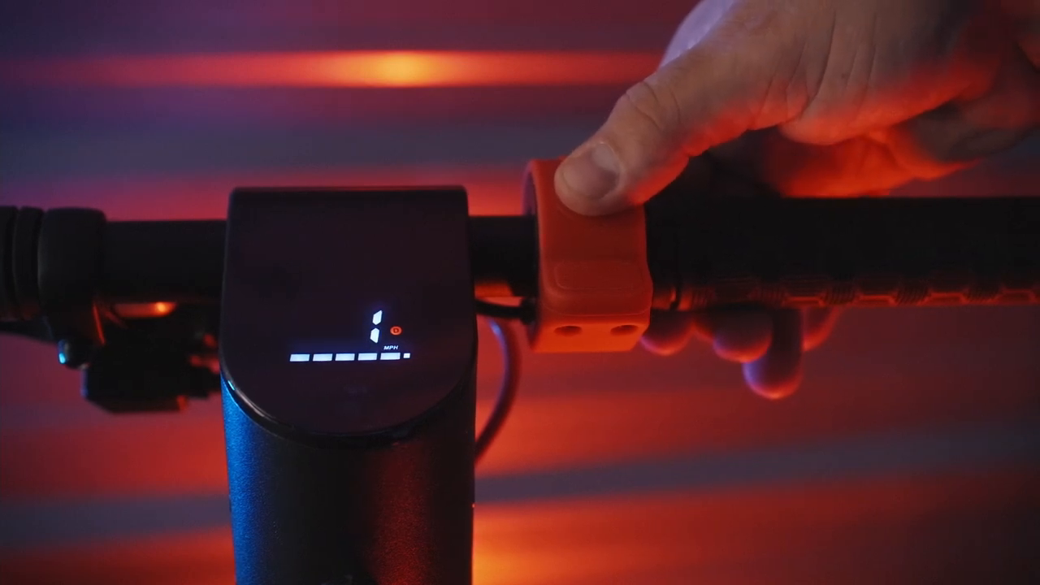
pyautogui.click(588, 192)
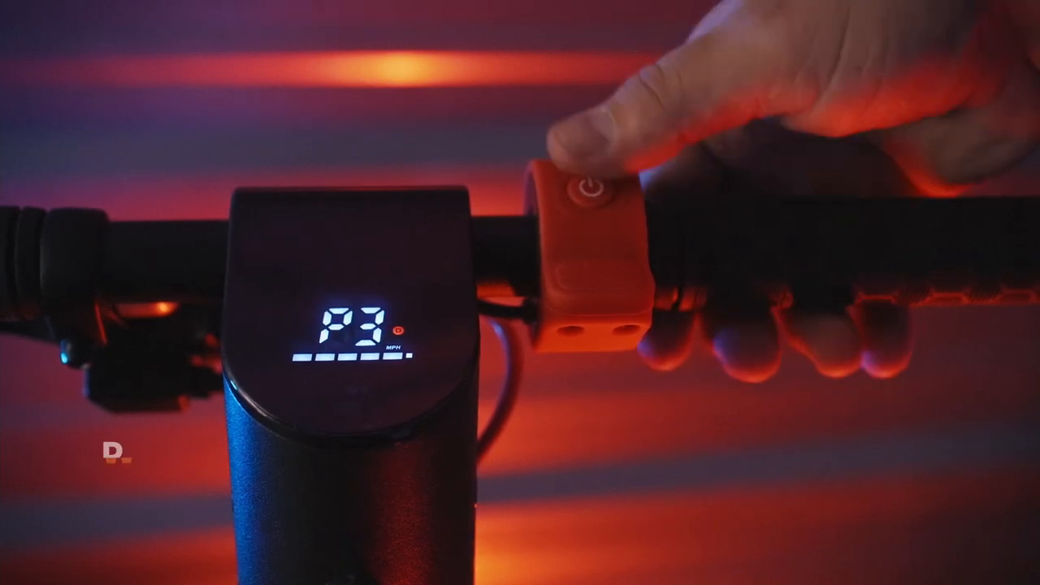
pyautogui.click(588, 187)
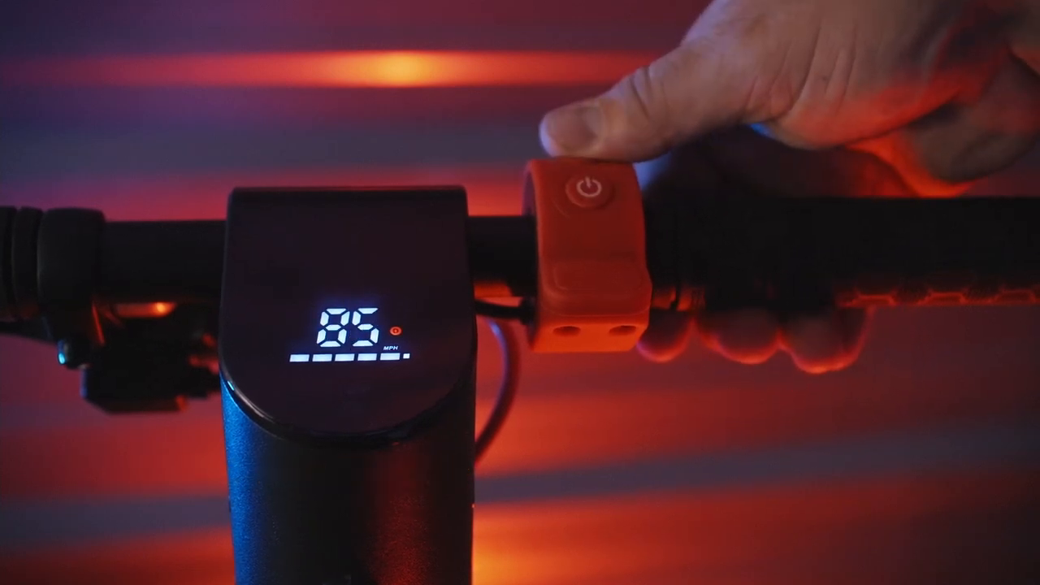
pyautogui.click(585, 189)
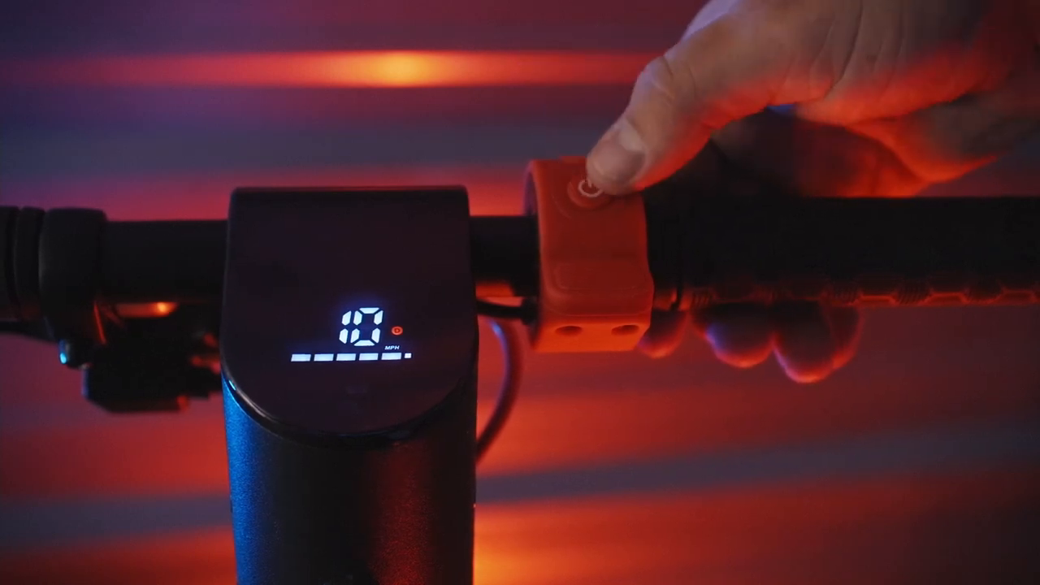
pyautogui.click(589, 187)
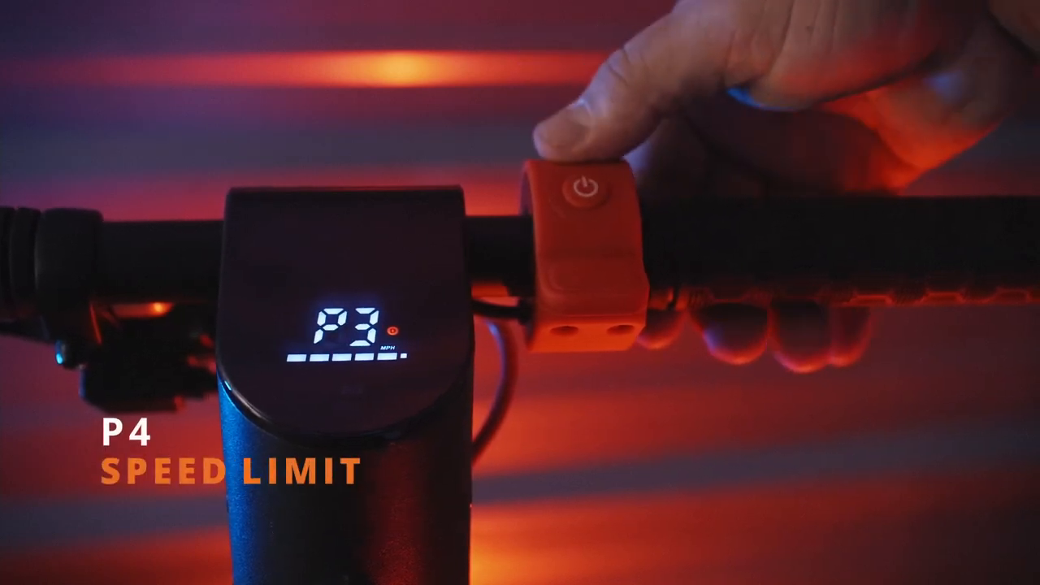
pyautogui.click(583, 187)
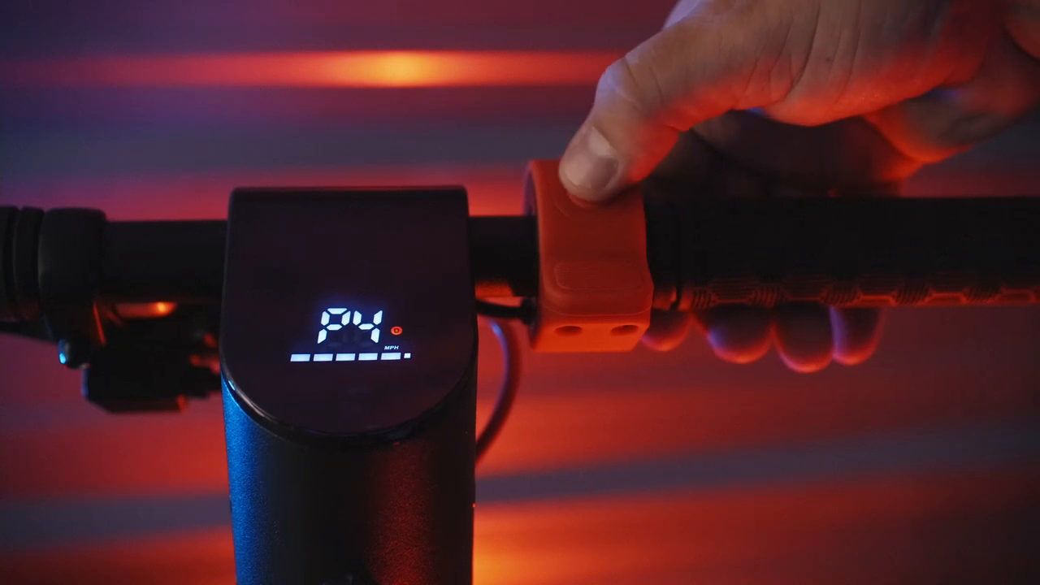
pyautogui.click(585, 187)
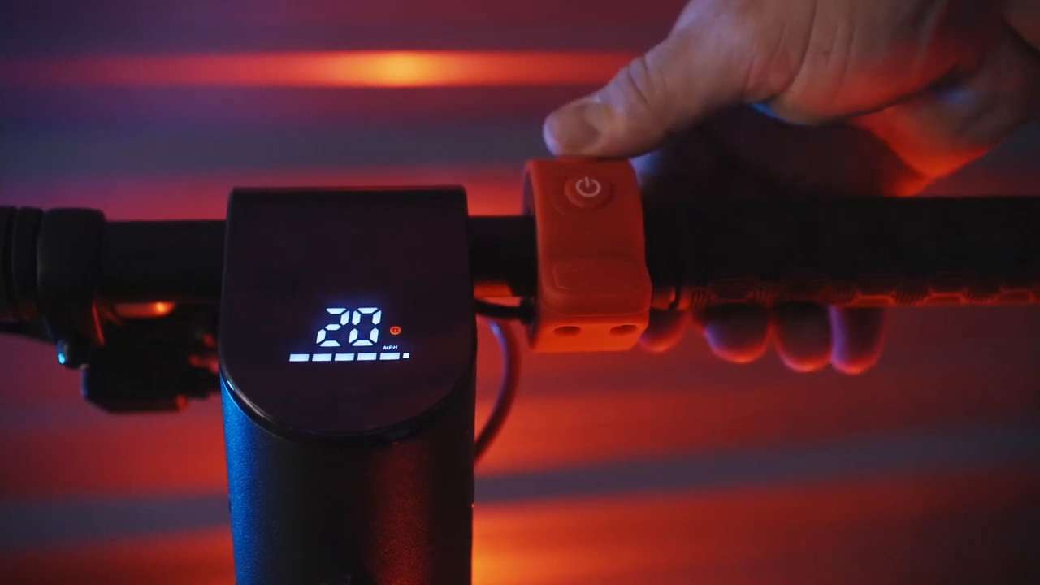